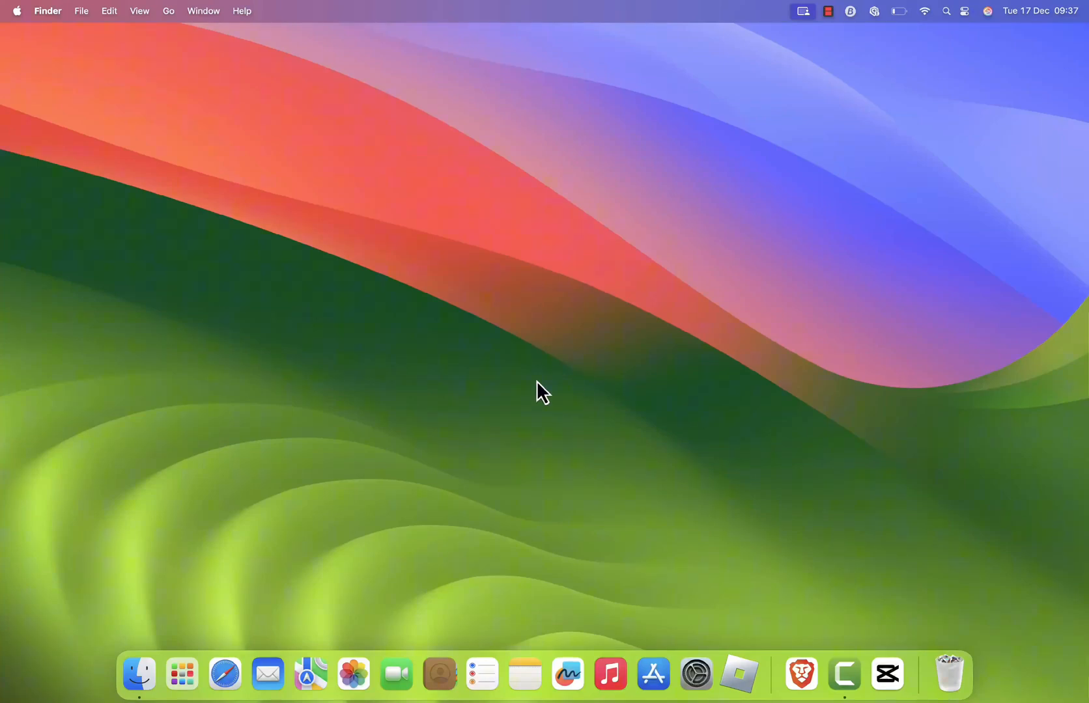
Launch Brave from the Dock, then bring up options for the desktop Gmail shortcut
{"action": "left_click", "coordinate": [799, 674]}
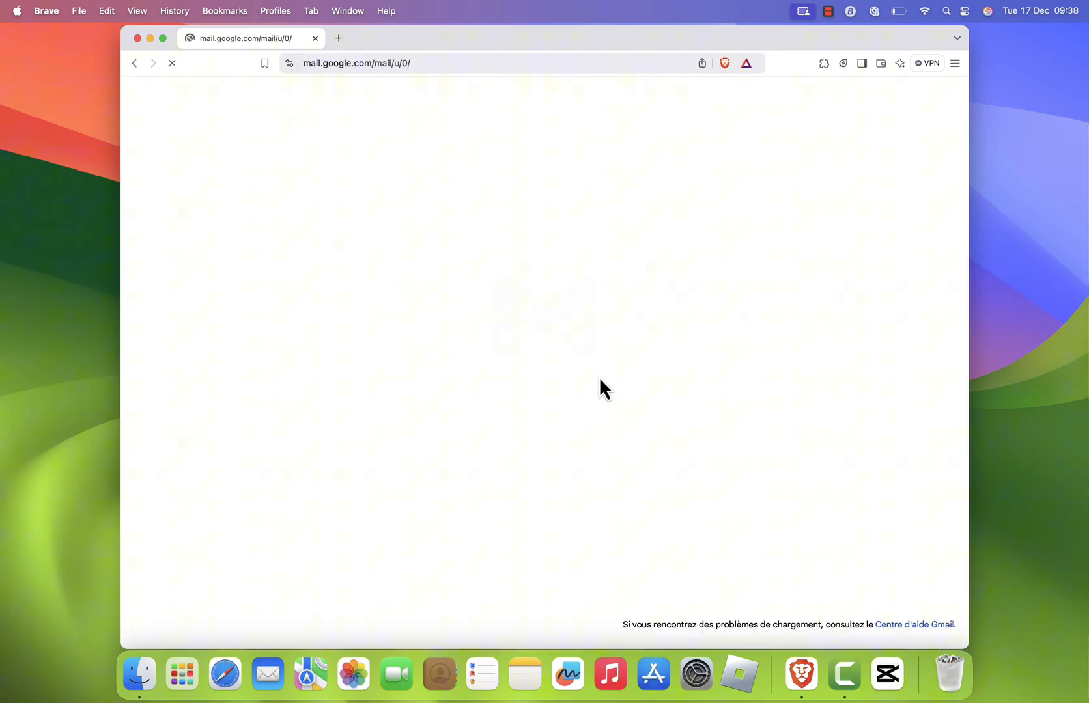
{"action": "right_click", "coordinate": [1034, 132]}
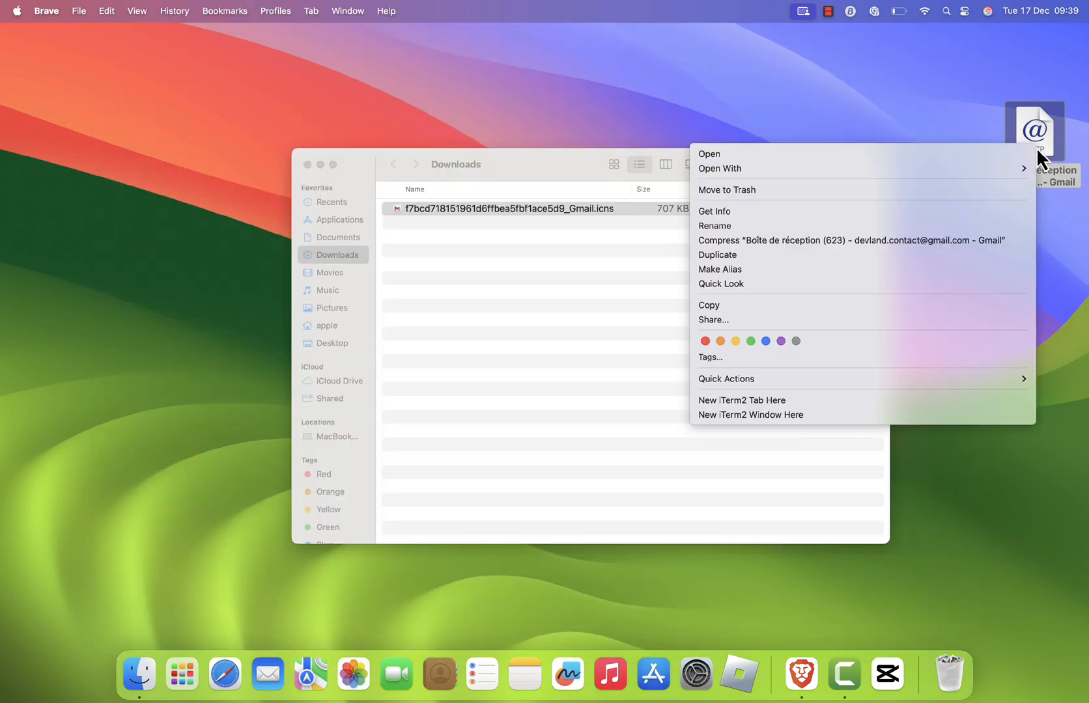
Open the Get Info window for the desktop Gmail web shortcut
{"action": "left_click", "coordinate": [714, 211]}
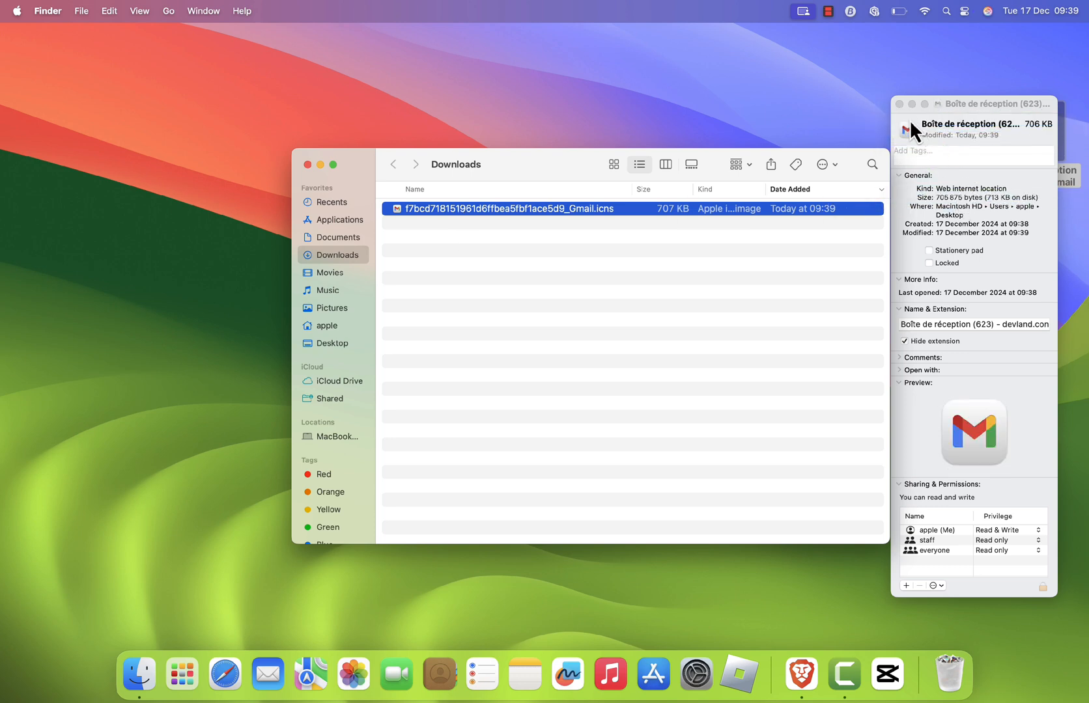